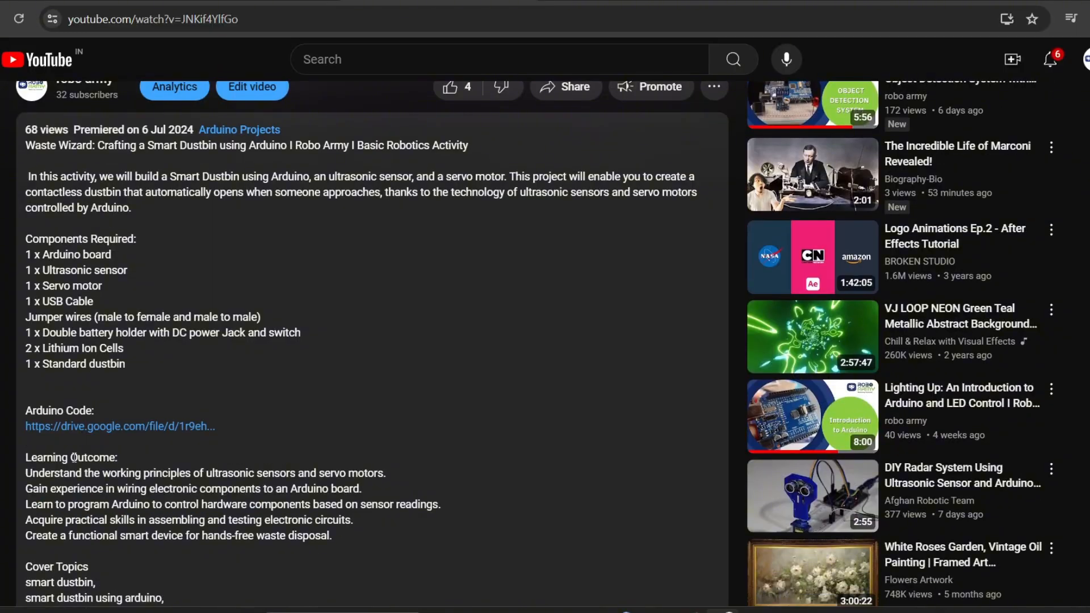
- Leave the YouTube video and bring up the Distance-measuring-project sketch in Arduino IDE
{"action": "left_click", "coordinate": [120, 426]}
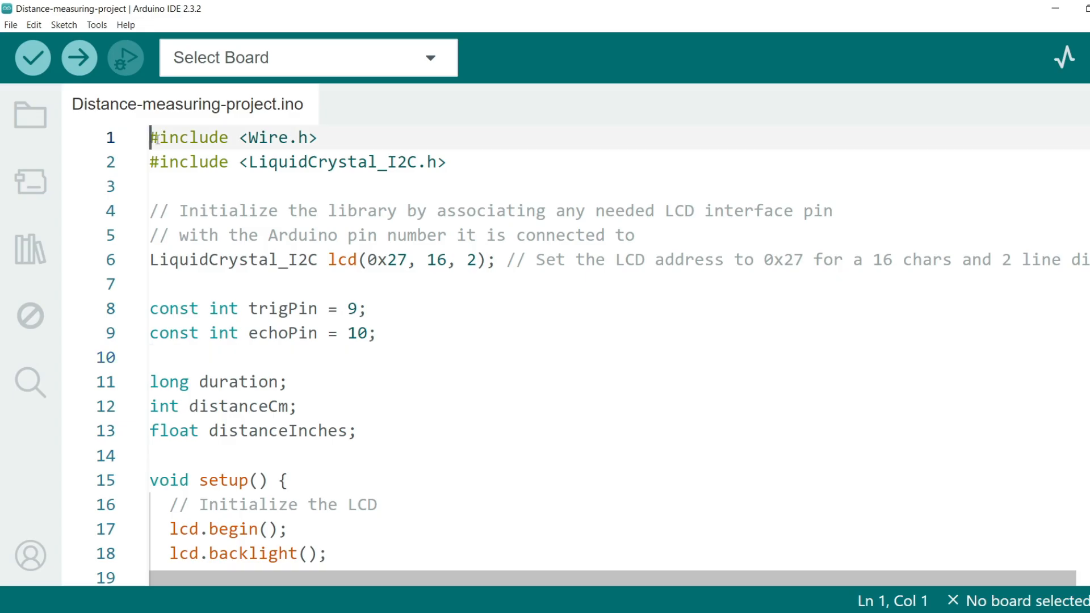
- Add the Arduino-LiquidCrystal-I2C-library-master zip from Downloads as a library via the Sketch menu
{"action": "left_click_drag", "start_coordinate": [148, 138], "coordinate": [446, 162]}
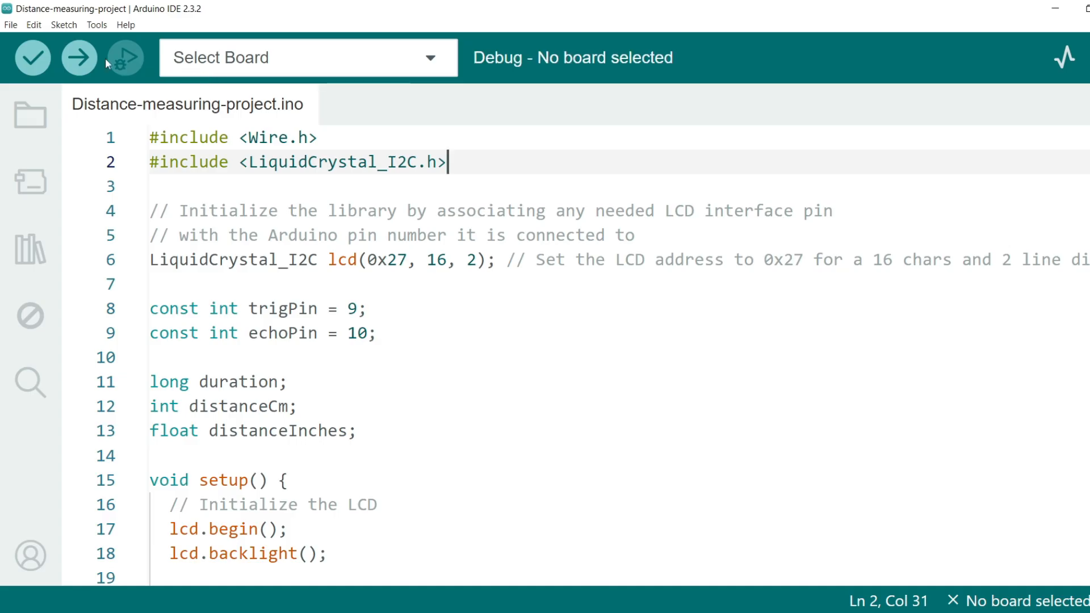
{"action": "left_click", "coordinate": [64, 23]}
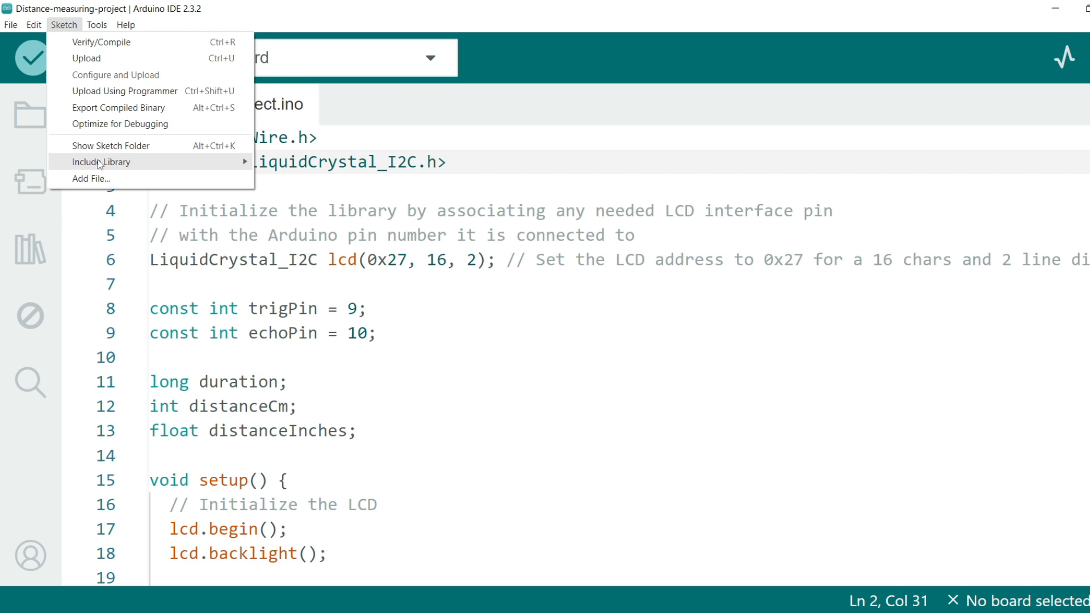
{"action": "mouse_move", "coordinate": [101, 161]}
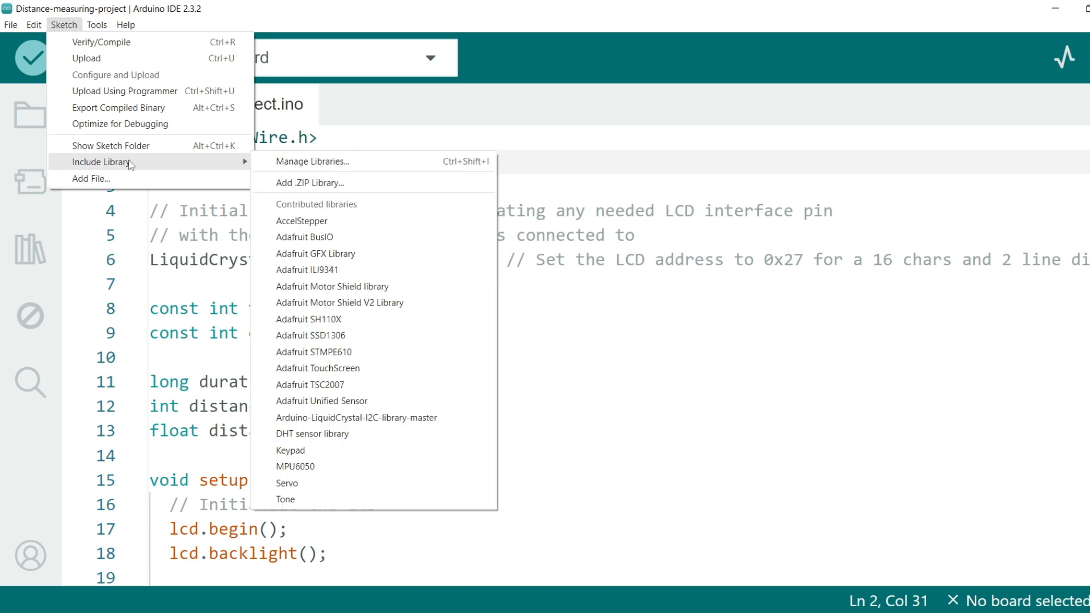
{"action": "mouse_move", "coordinate": [289, 183]}
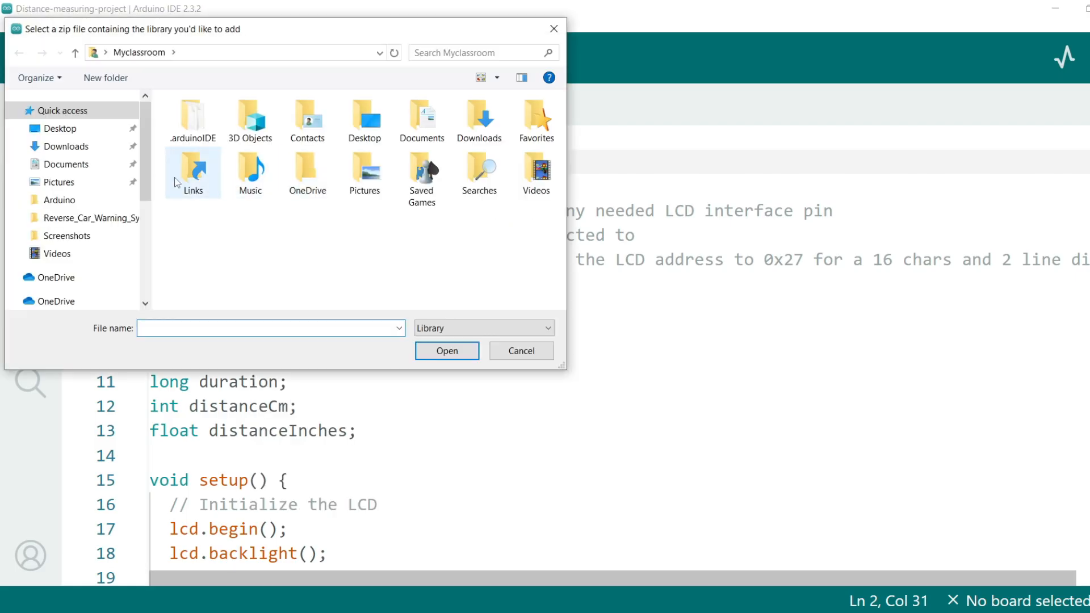
{"action": "left_click", "coordinate": [65, 146]}
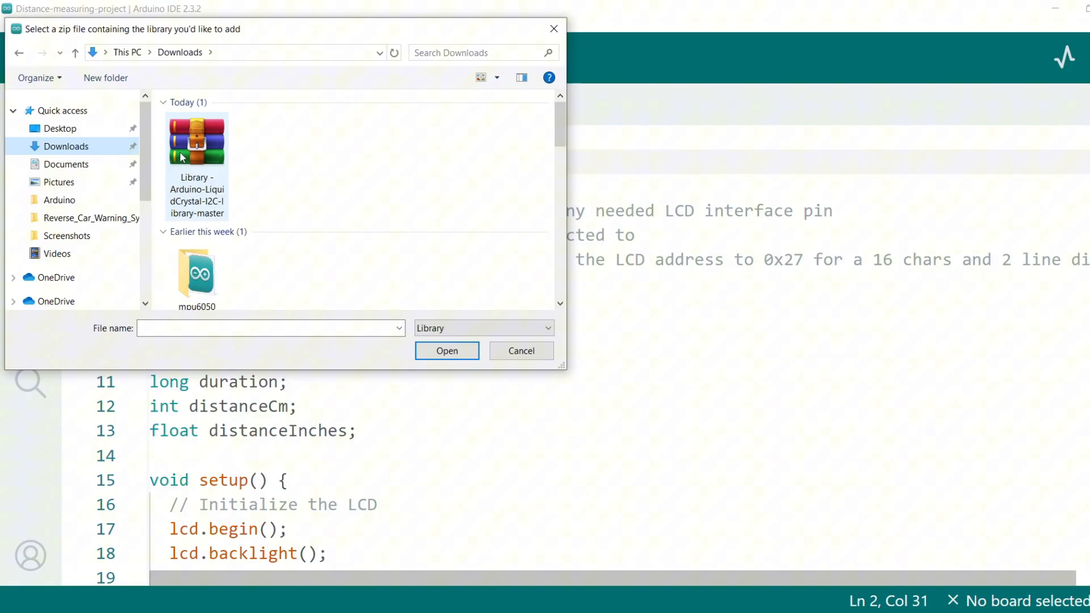
{"action": "left_click", "coordinate": [196, 143]}
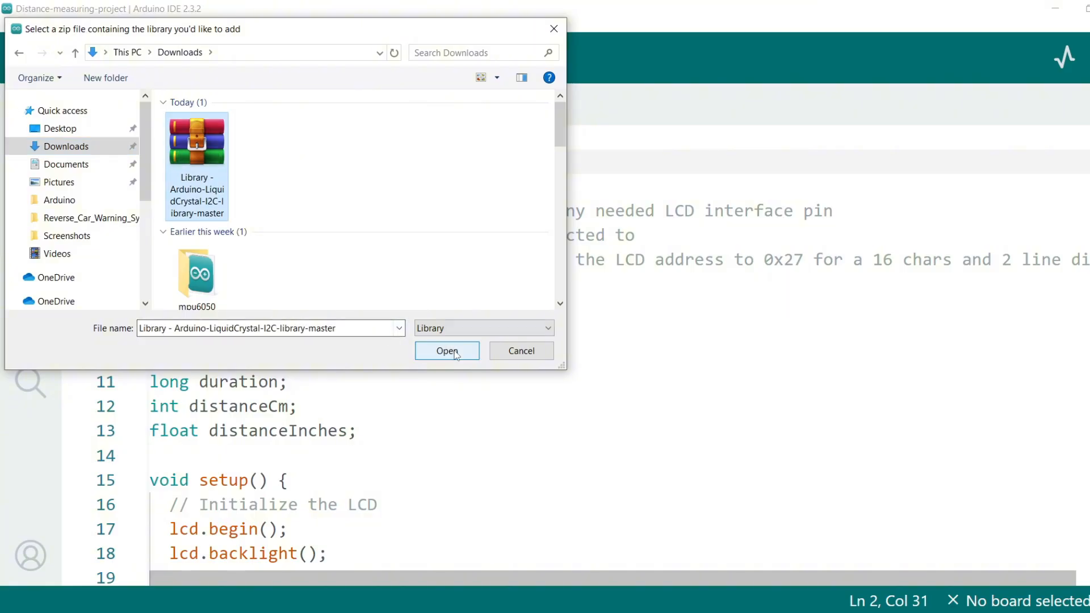
{"action": "left_click", "coordinate": [447, 351]}
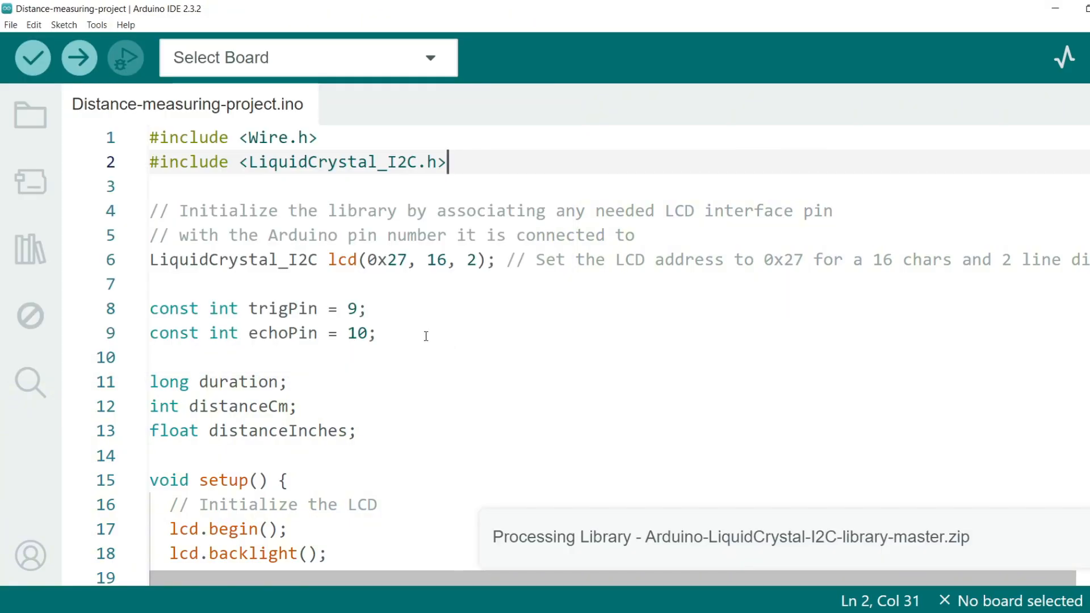
{"action": "mouse_move", "coordinate": [916, 349]}
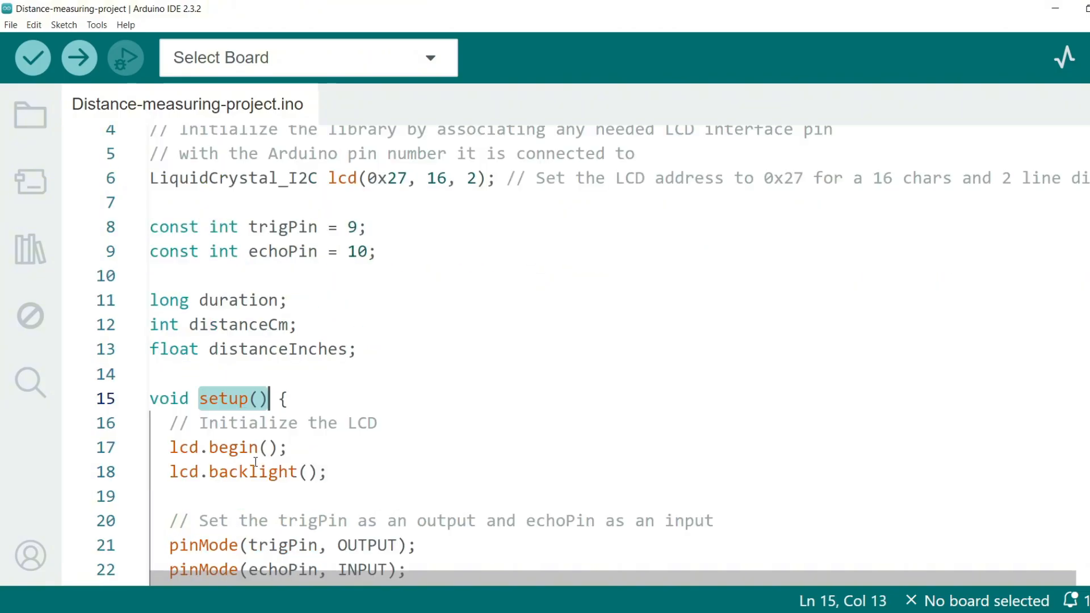
{"action": "scroll", "scroll_direction": "down", "scroll_amount": 3}
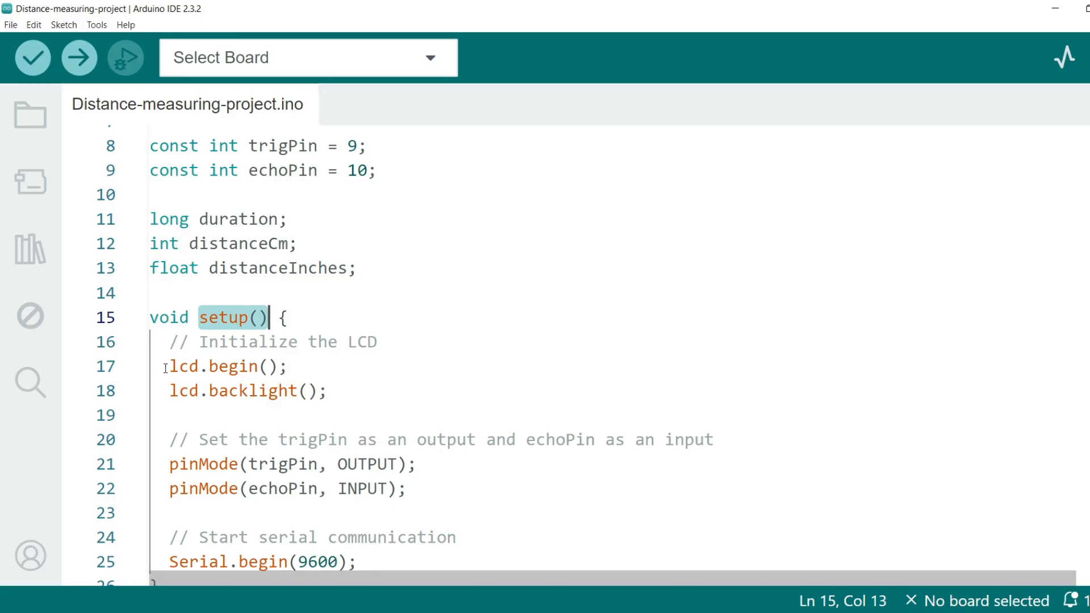
{"action": "scroll", "scroll_direction": "down", "scroll_amount": 3}
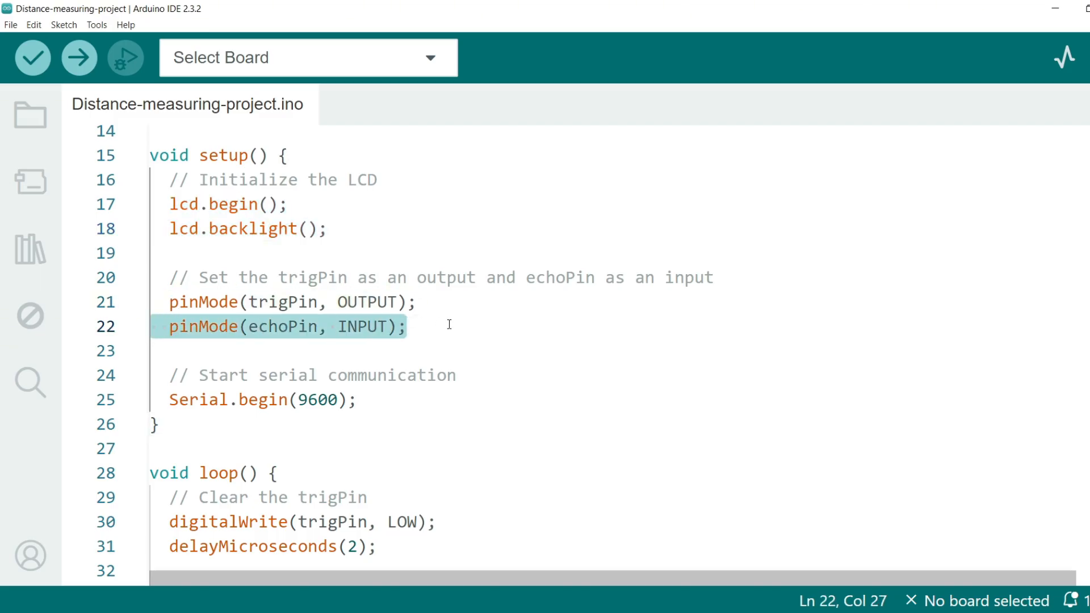
{"action": "mouse_move", "coordinate": [203, 411]}
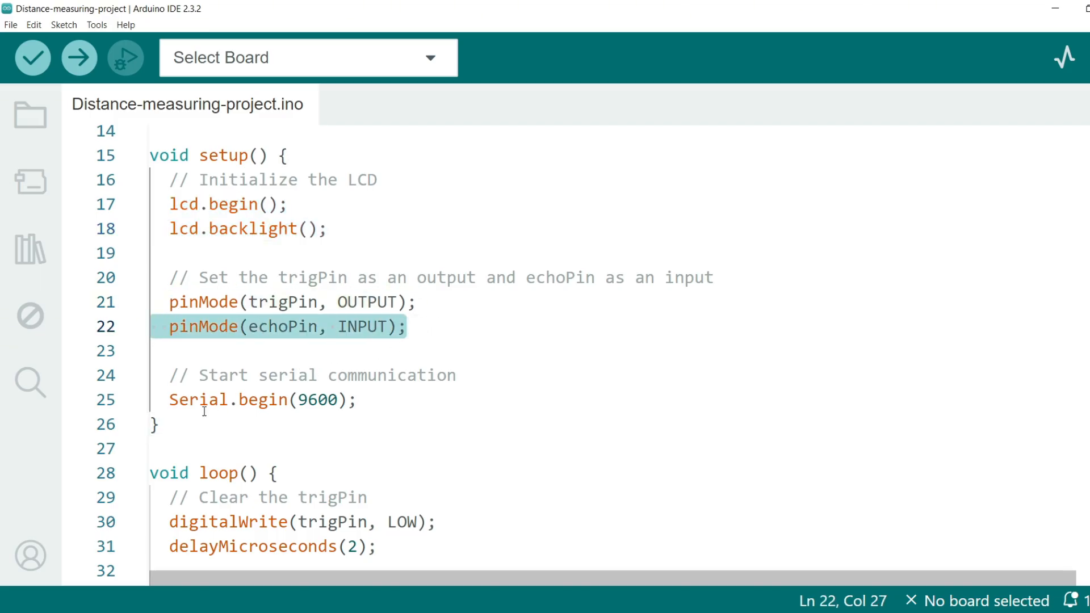
{"action": "left_click", "coordinate": [358, 400]}
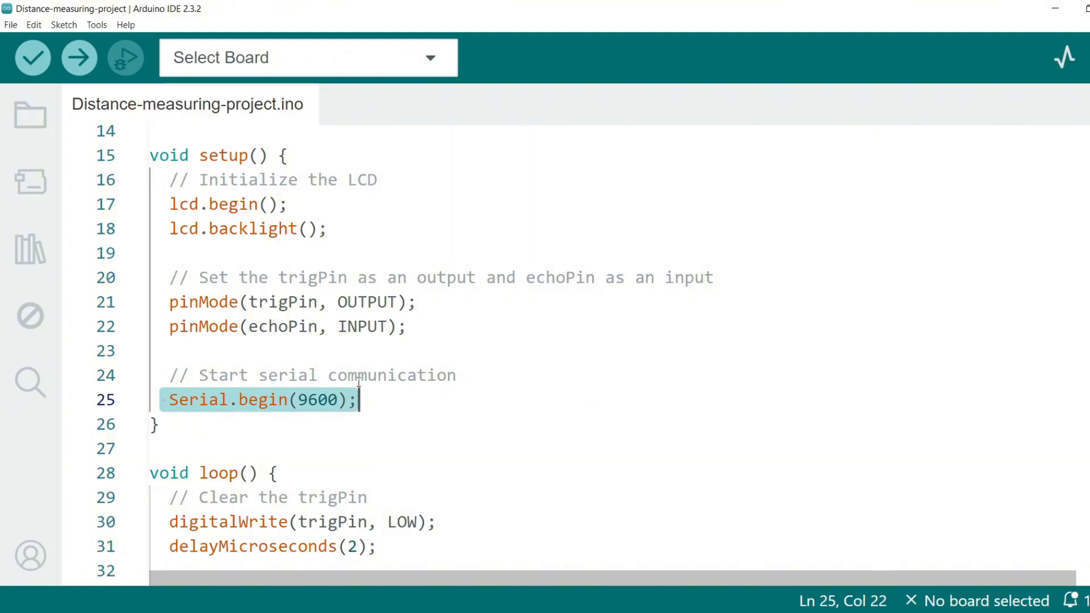
{"action": "scroll", "scroll_direction": "down", "scroll_amount": 3}
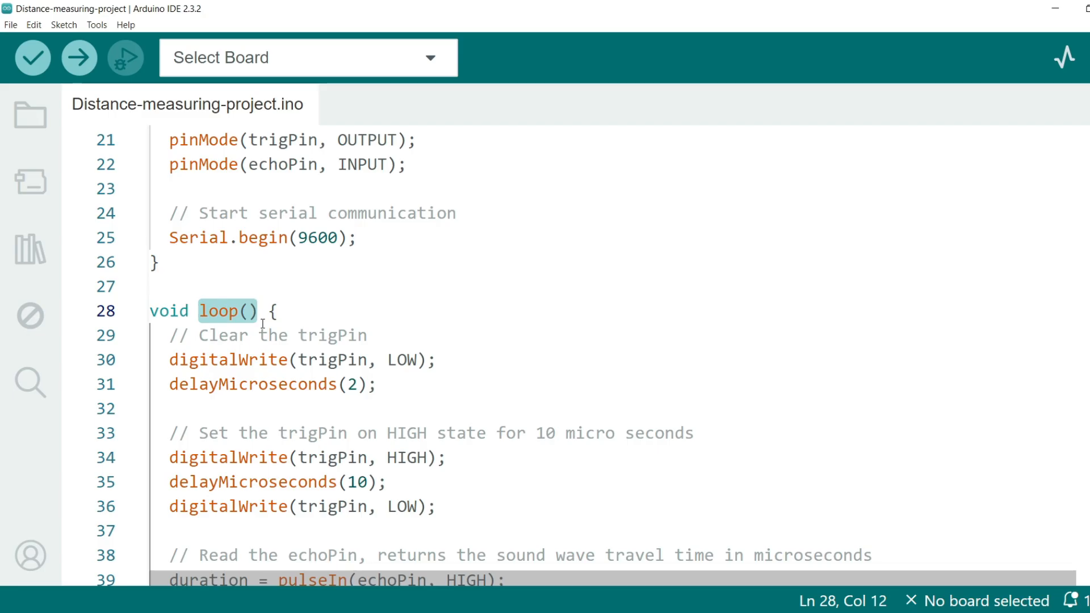
{"action": "left_click", "coordinate": [428, 360]}
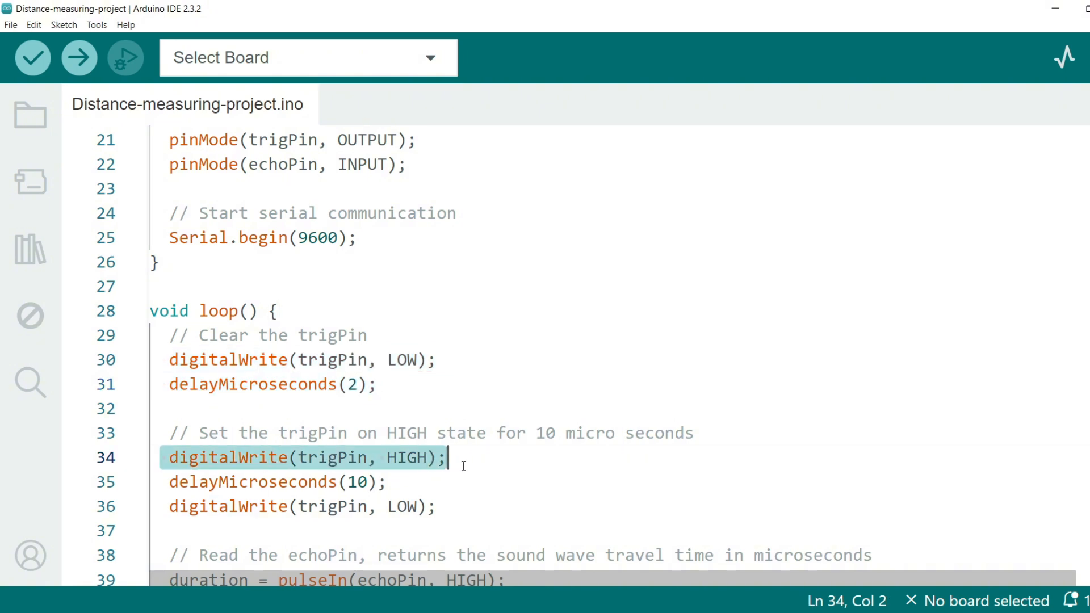
{"action": "left_click_drag", "start_coordinate": [448, 457], "coordinate": [386, 481]}
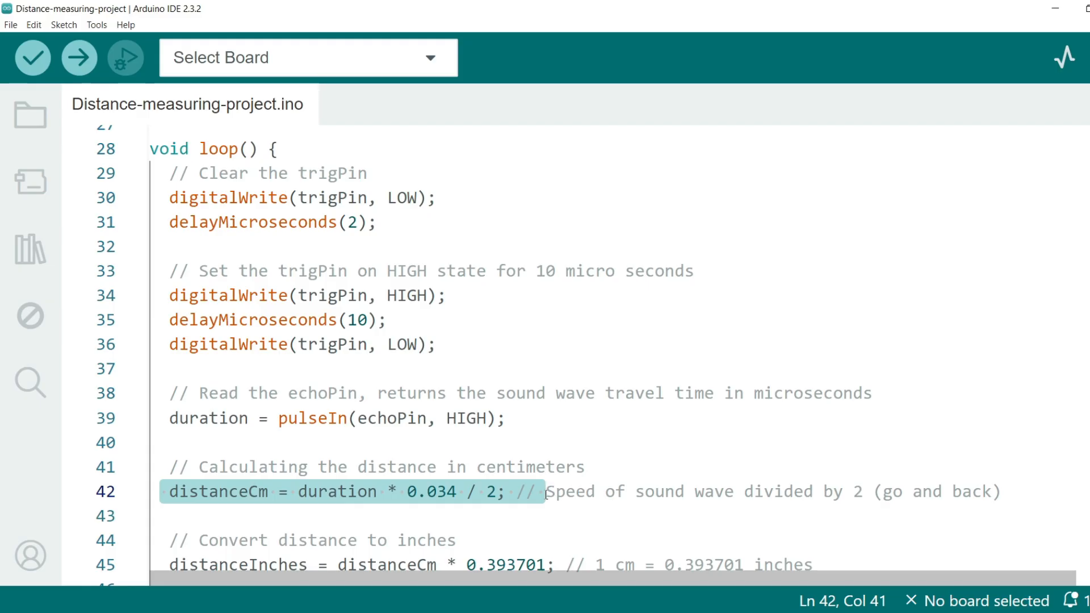
{"action": "scroll", "scroll_direction": "down", "scroll_amount": 3}
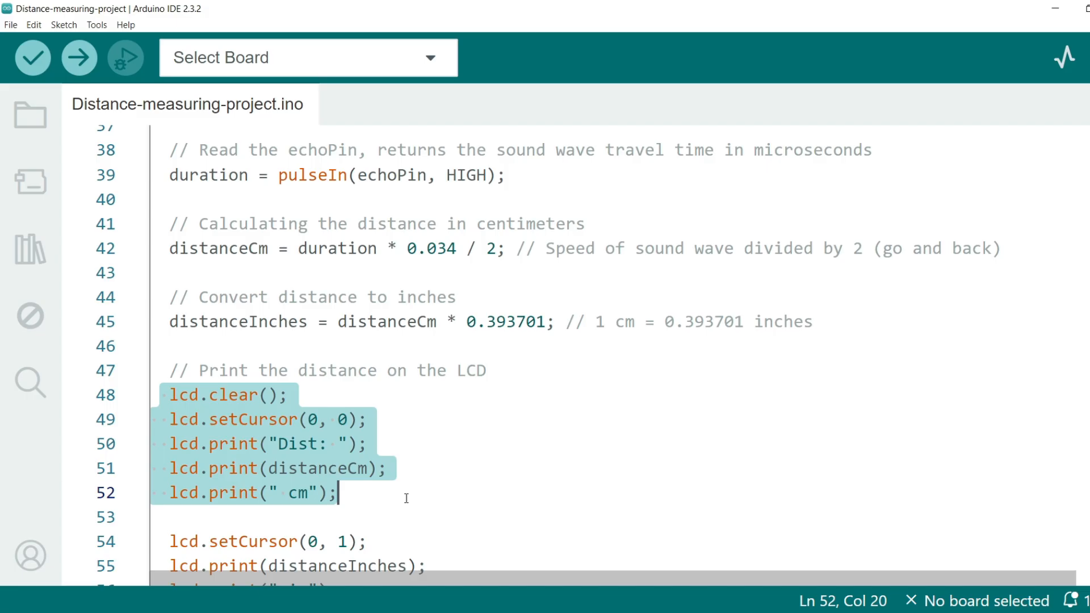
- Review the LCD and Serial Monitor print code, then bring up the board and port list
{"action": "scroll", "scroll_direction": "down", "scroll_amount": 3}
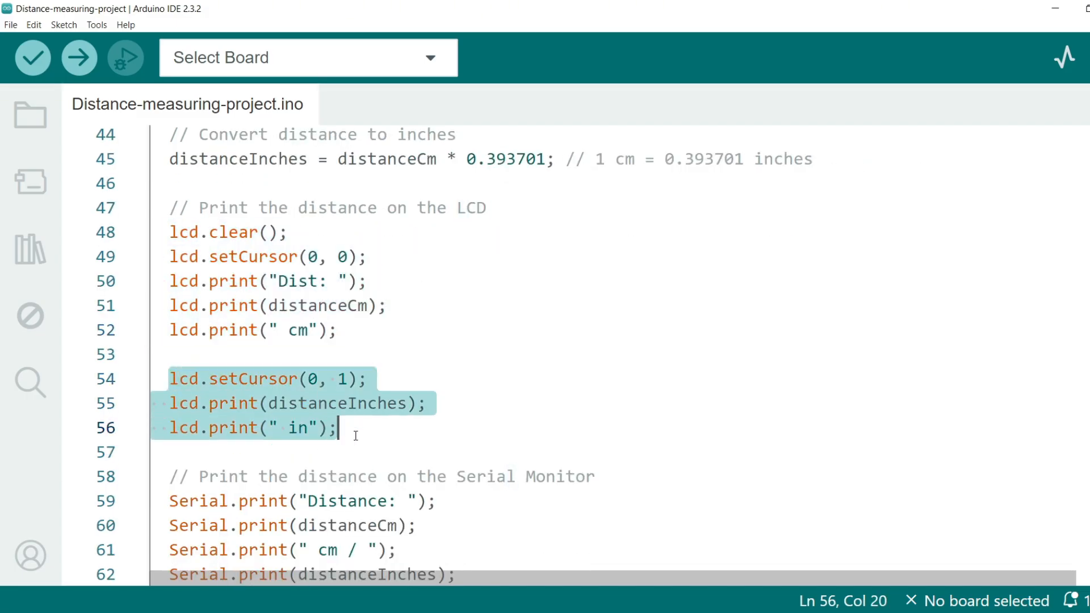
{"action": "scroll", "scroll_direction": "down", "scroll_amount": 3}
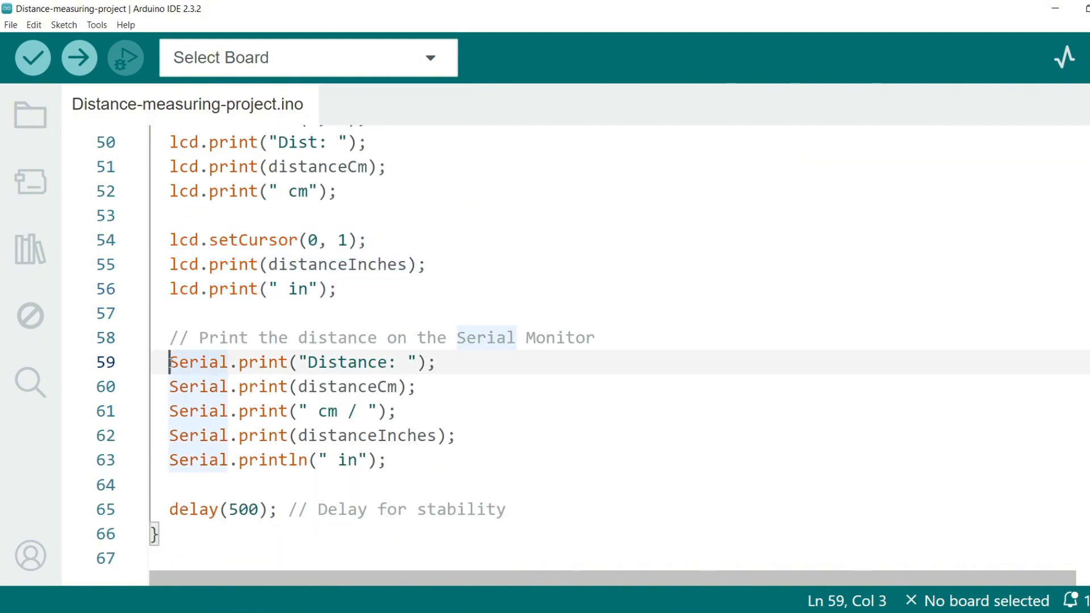
{"action": "left_click_drag", "start_coordinate": [169, 362], "coordinate": [417, 386]}
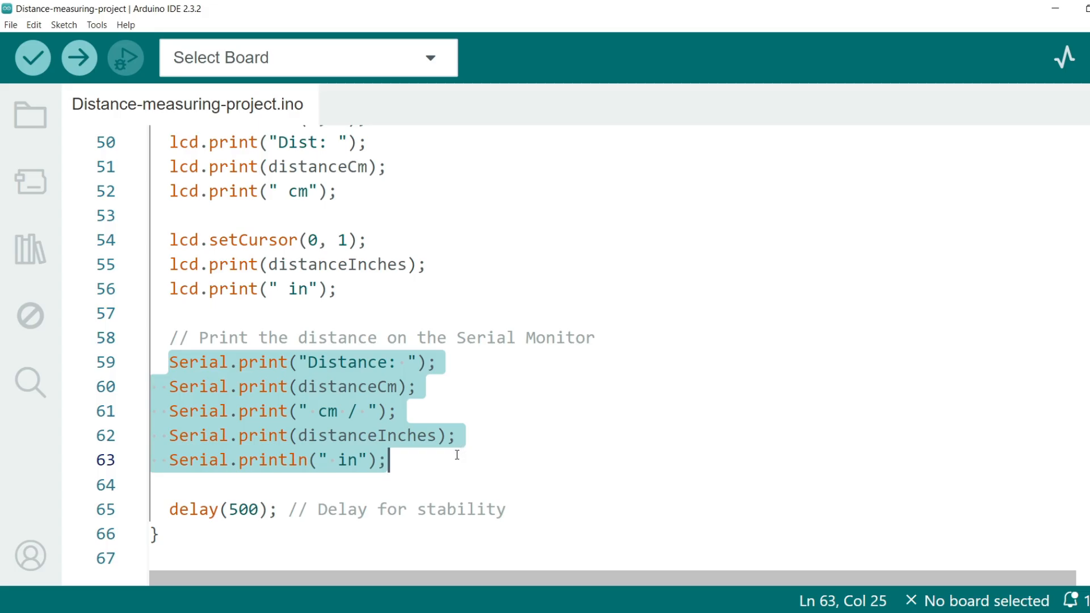
{"action": "left_click", "coordinate": [191, 509]}
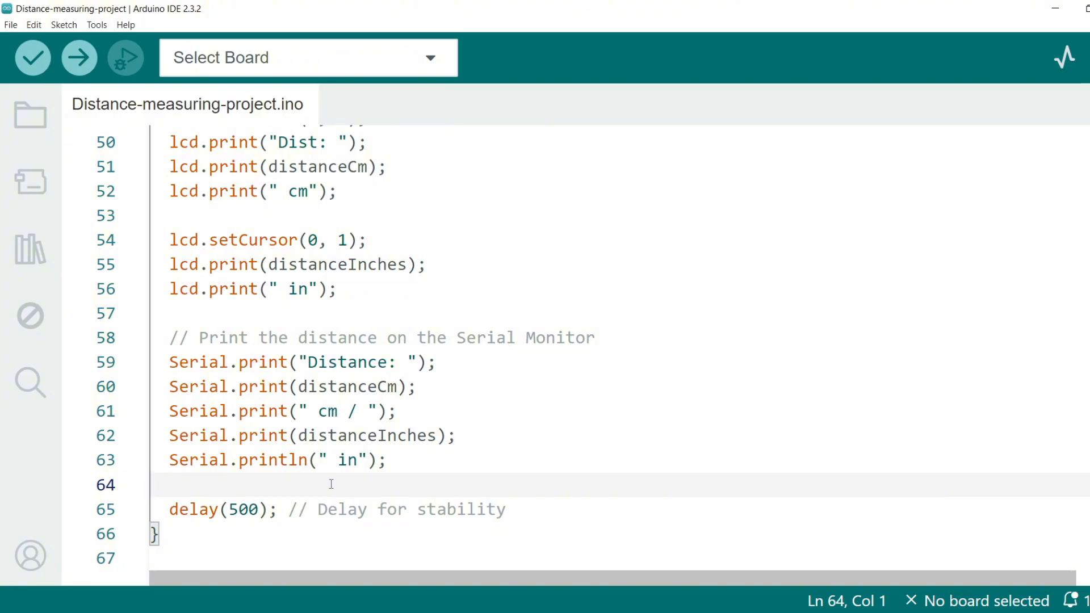
{"action": "left_click", "coordinate": [305, 56]}
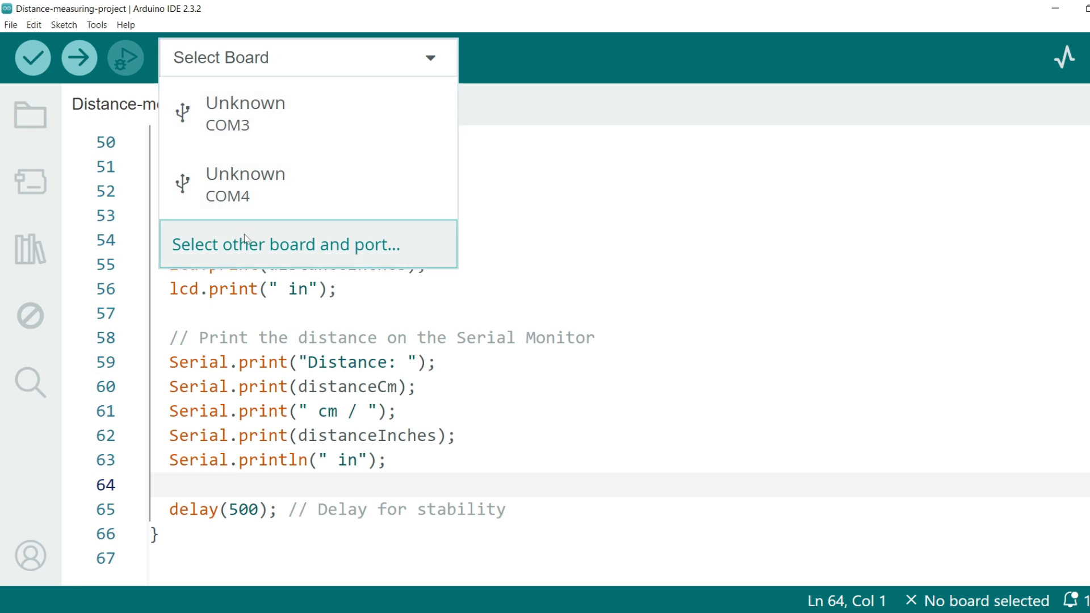
- Select Arduino Uno on COM4 as the target and compile and upload the sketch
{"action": "left_click", "coordinate": [285, 244]}
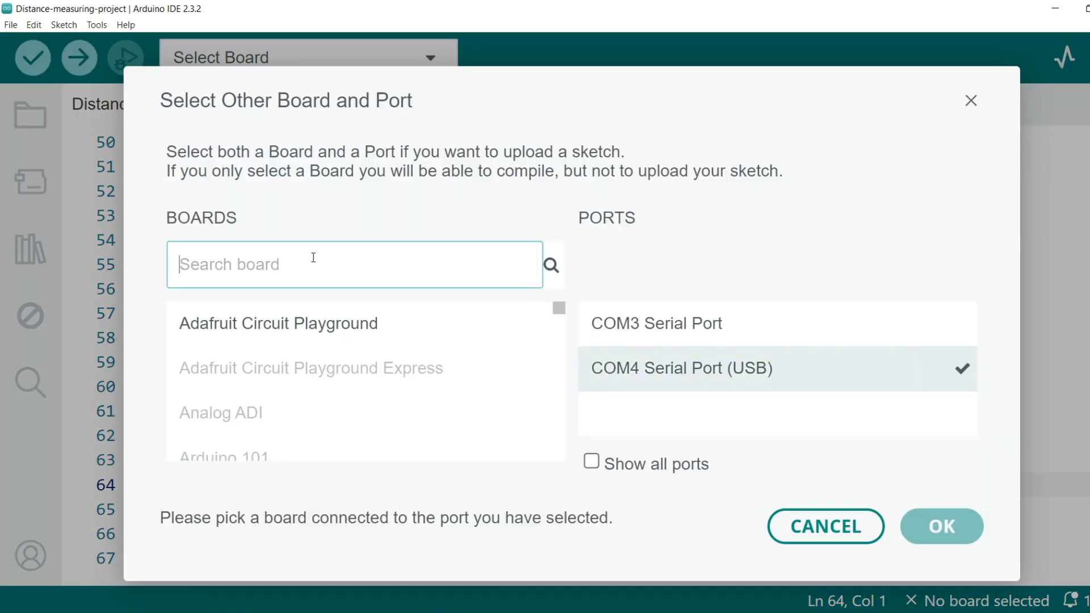
{"action": "type", "text": "uno"}
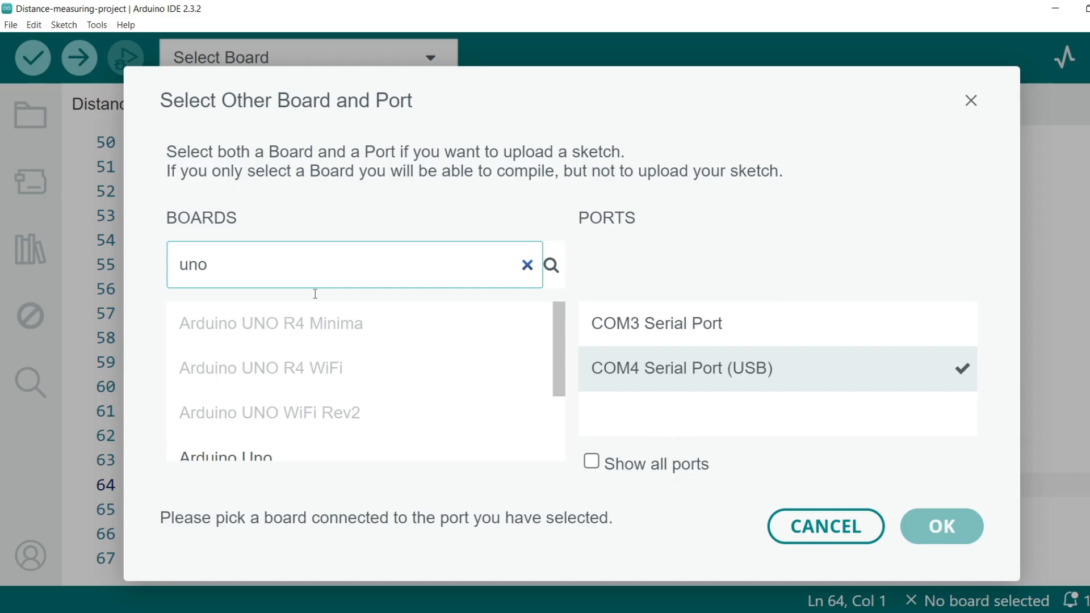
{"action": "left_click", "coordinate": [225, 458]}
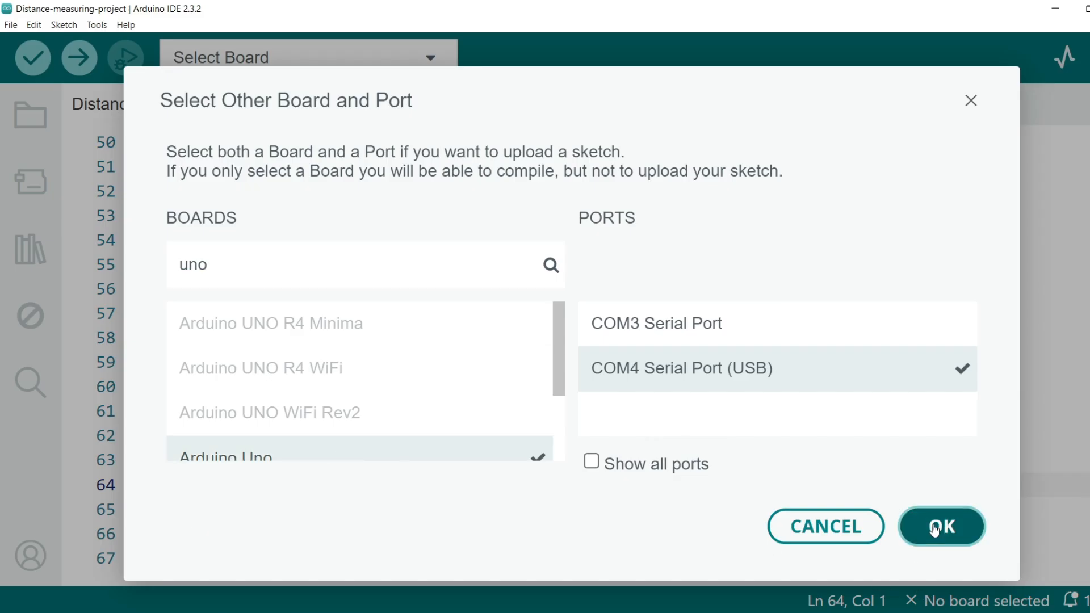
{"action": "left_click", "coordinate": [941, 525]}
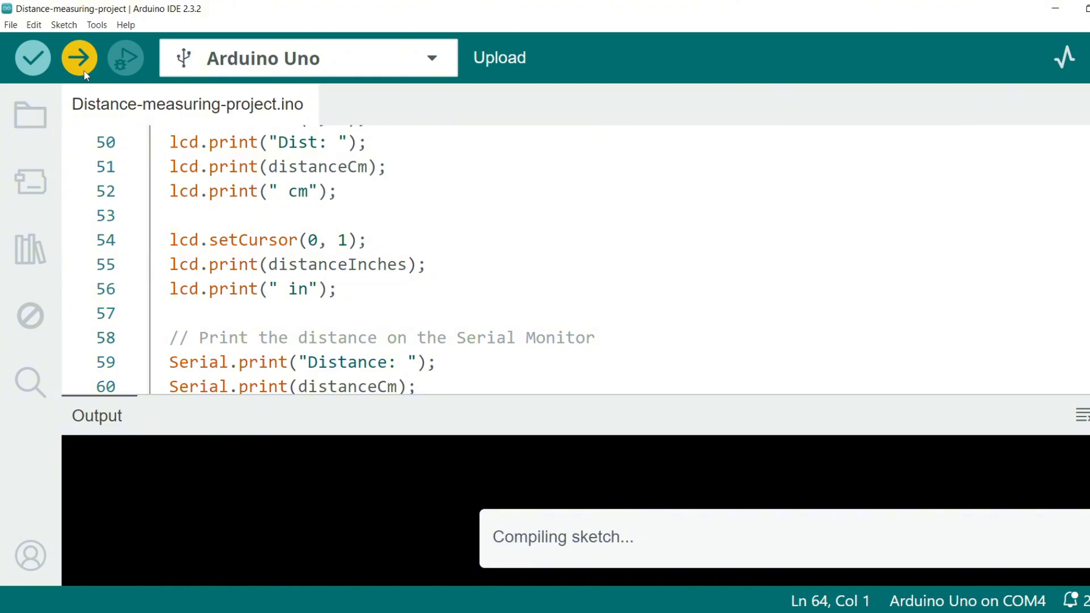
{"action": "left_click", "coordinate": [78, 58]}
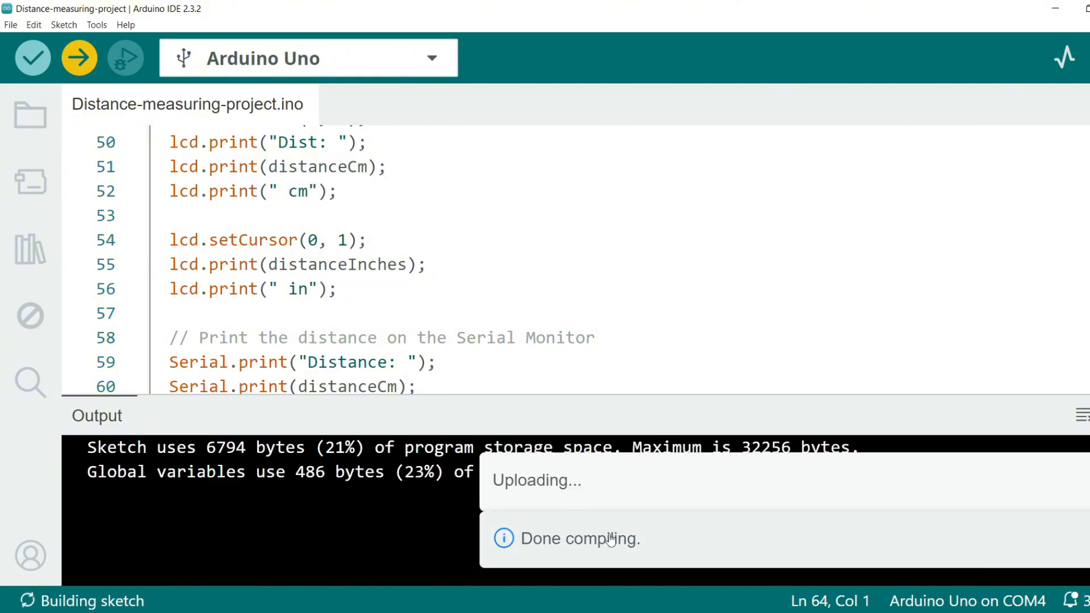